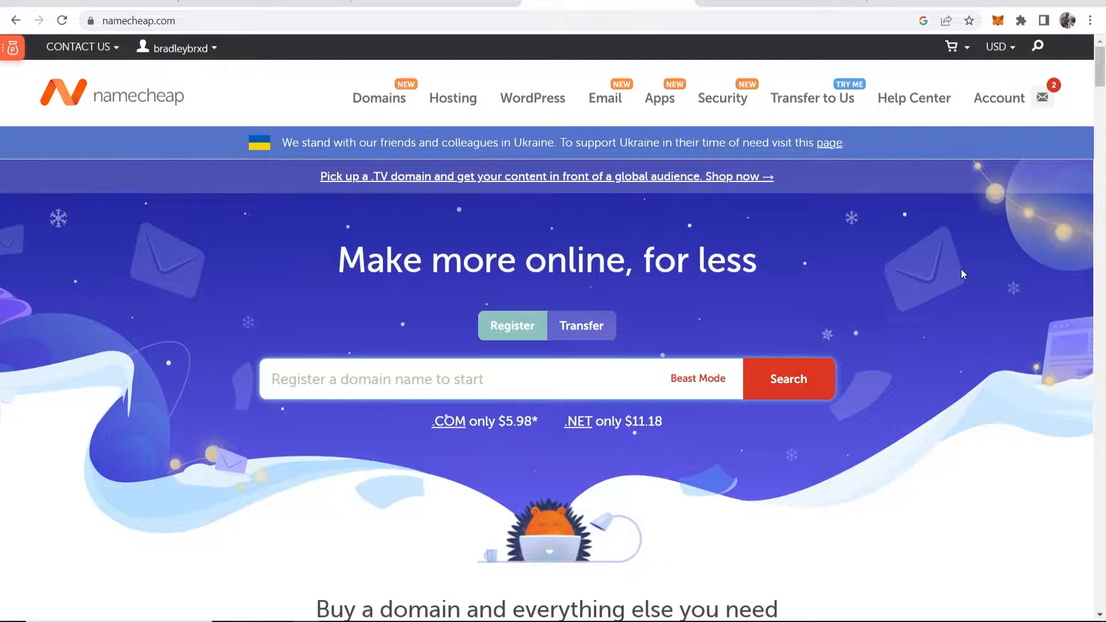
pyautogui.moveTo(189, 178)
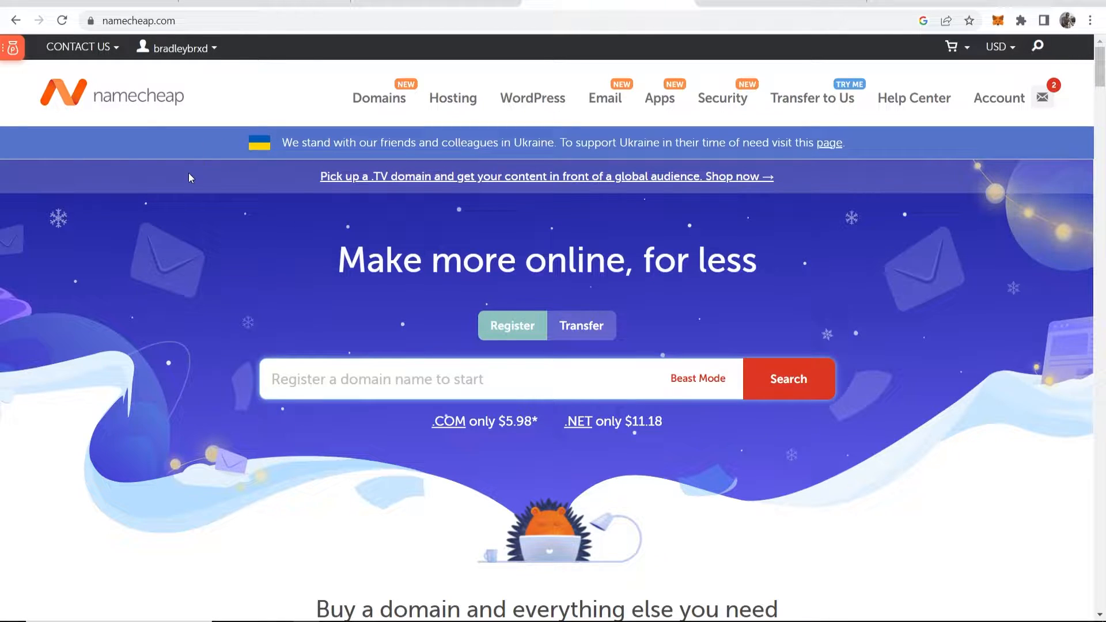
# Step: Go to the account Dashboard from the username menu
pyautogui.click(178, 47)
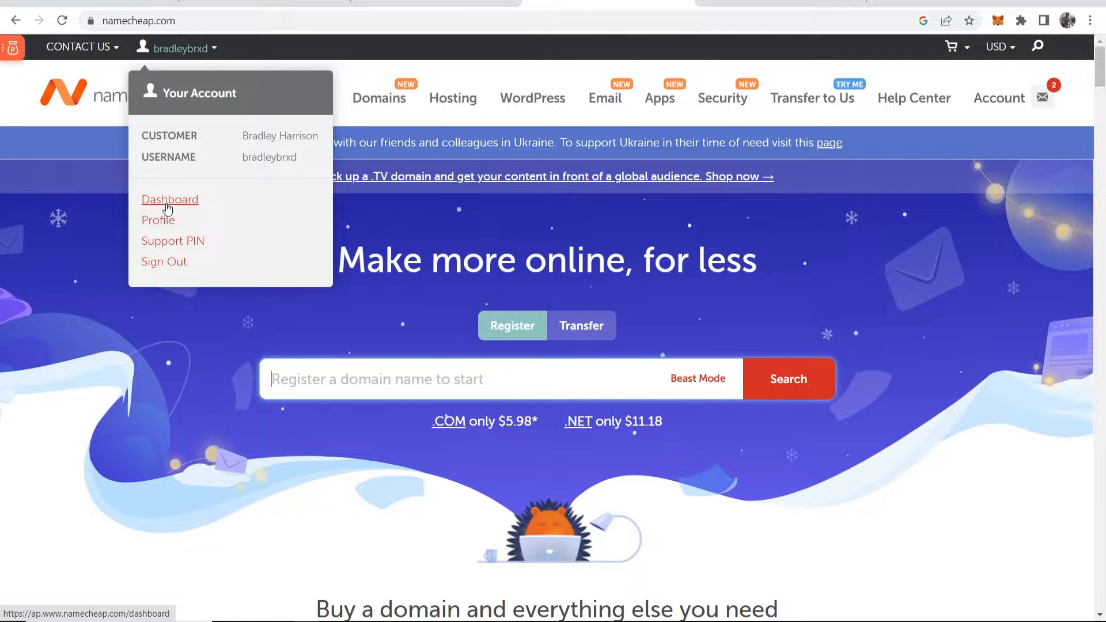
pyautogui.click(169, 199)
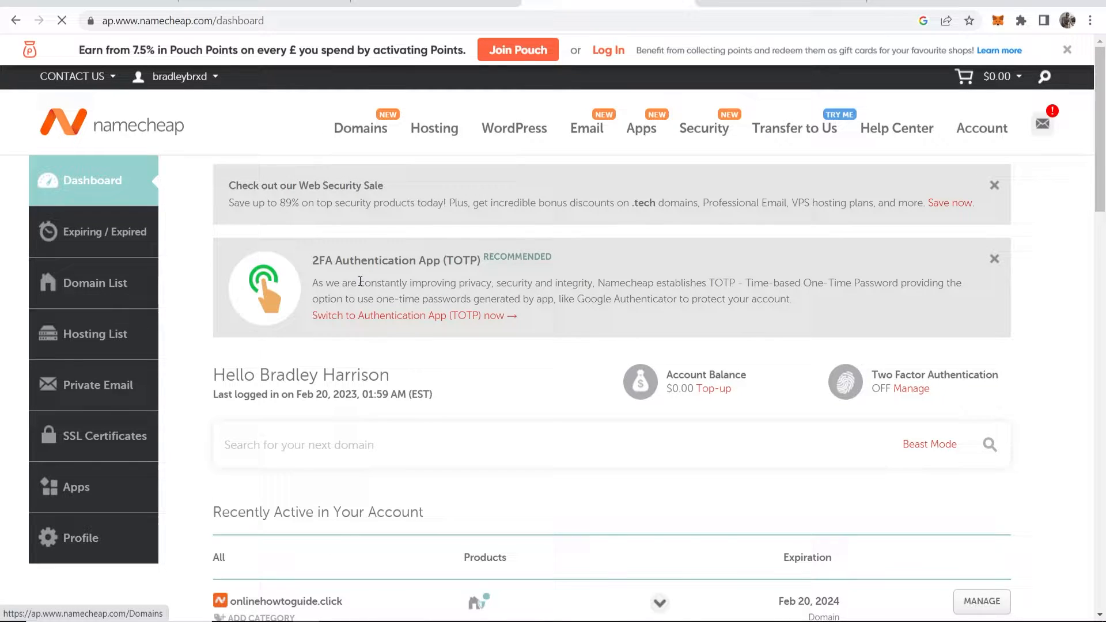
# Step: From the Domain List, start managing onlinehowtoguide.click
pyautogui.click(92, 284)
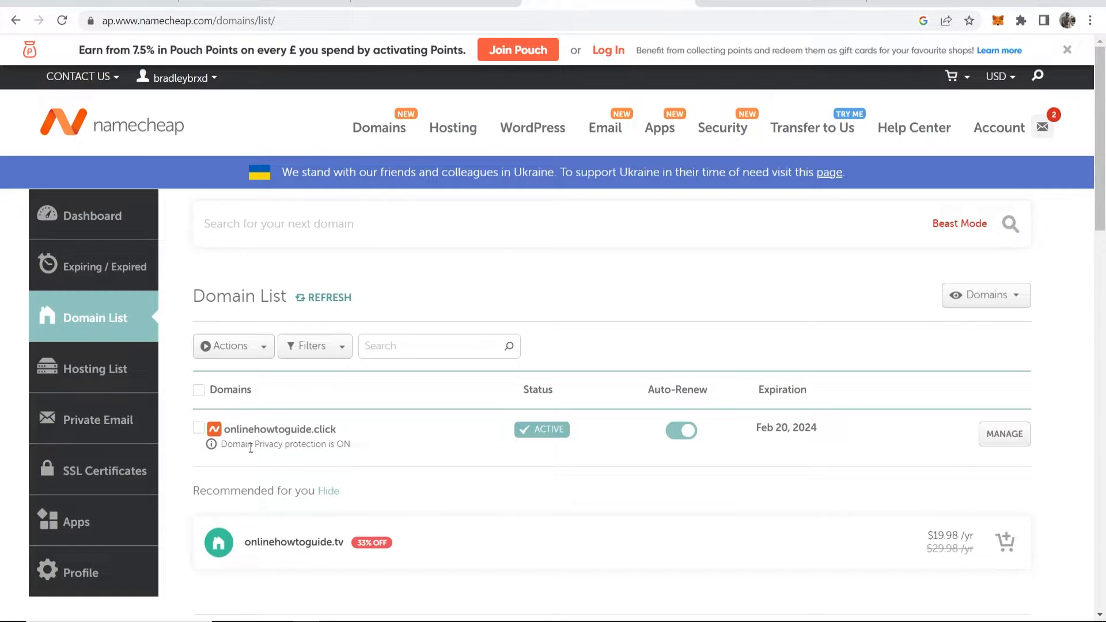
pyautogui.moveTo(289, 433)
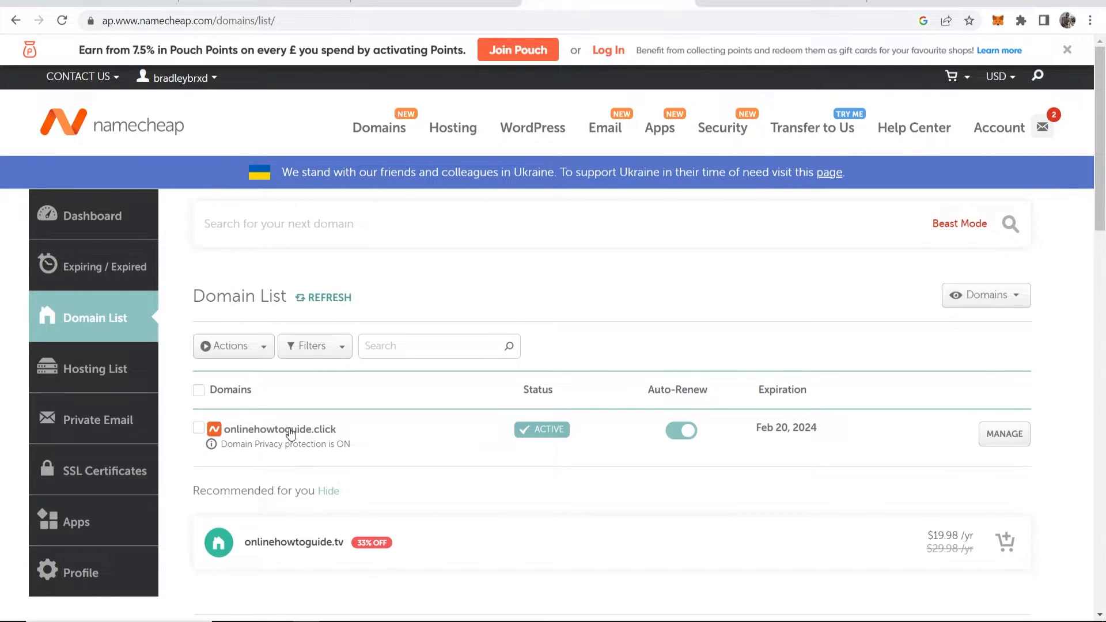
pyautogui.moveTo(1004, 433)
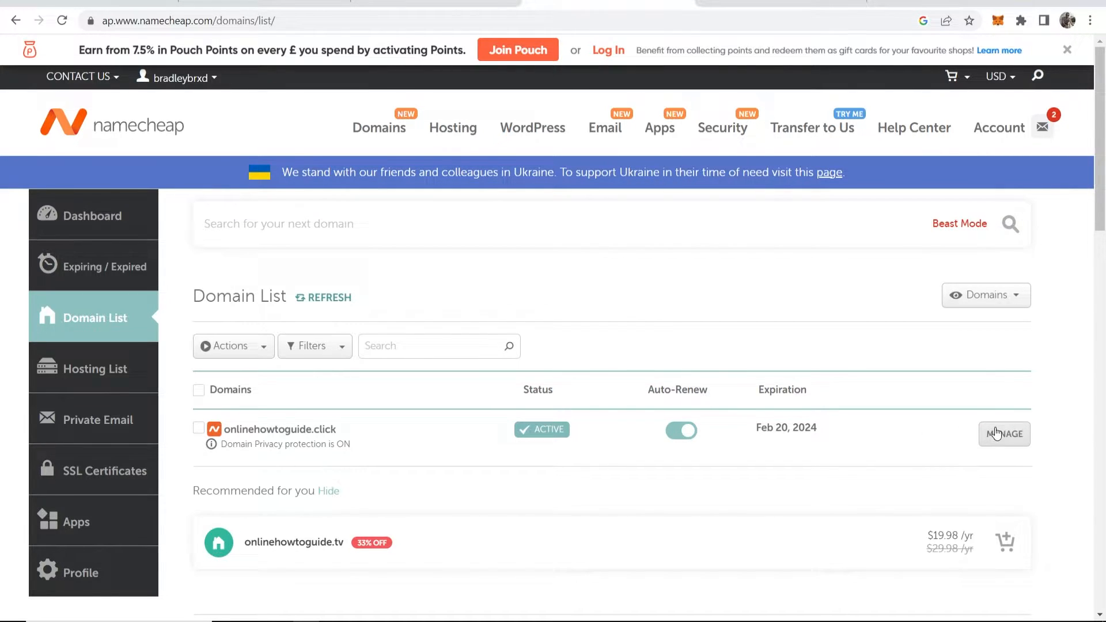
pyautogui.click(1004, 434)
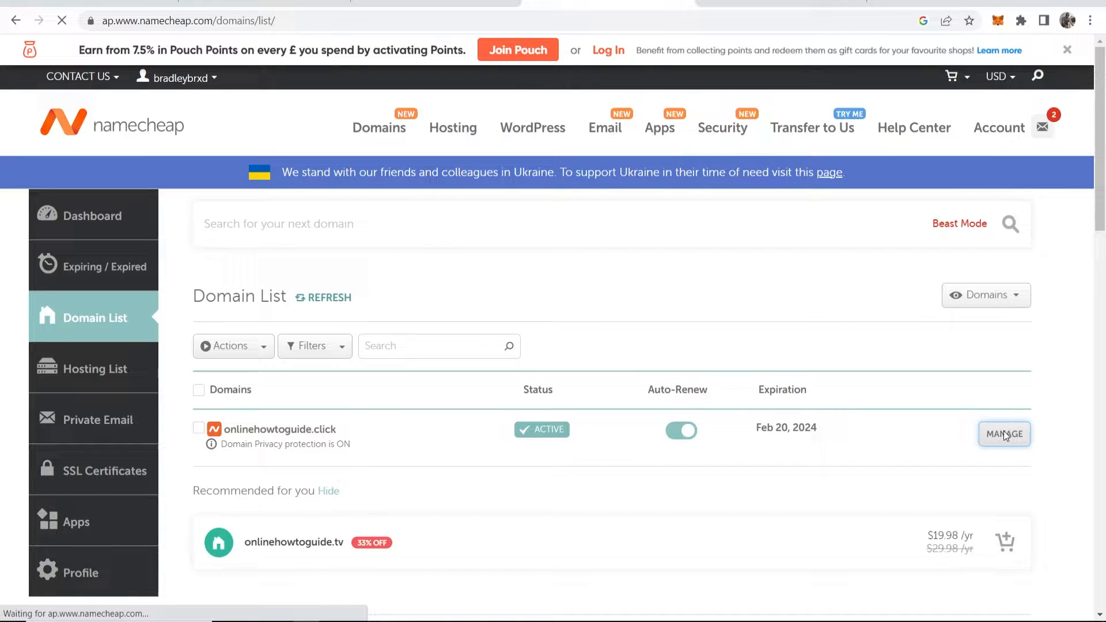
pyautogui.click(1003, 433)
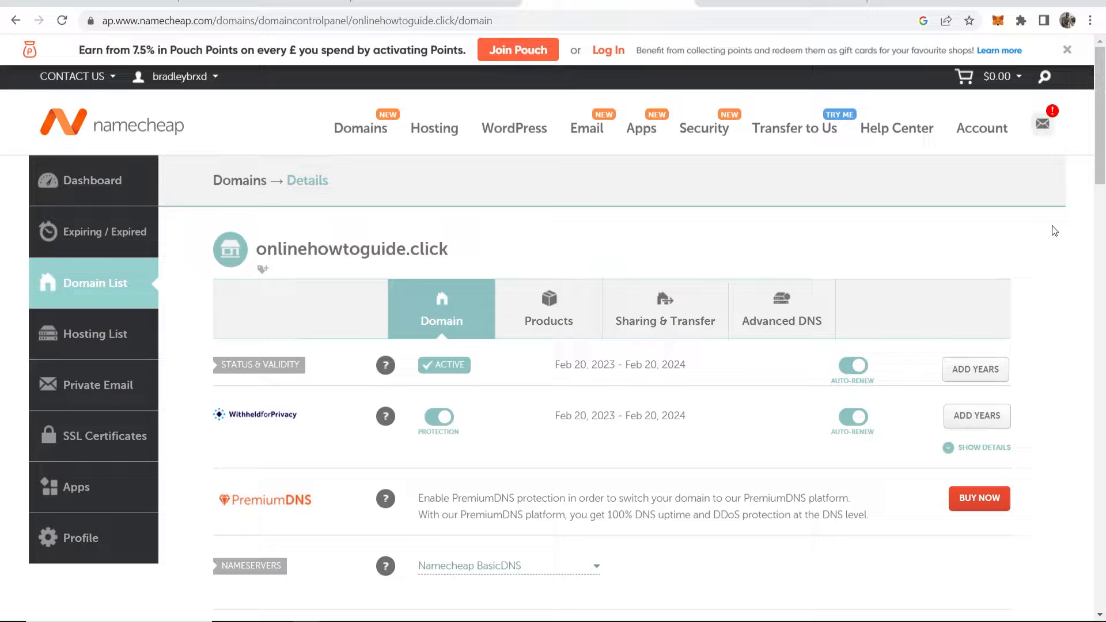
pyautogui.scroll(-3)
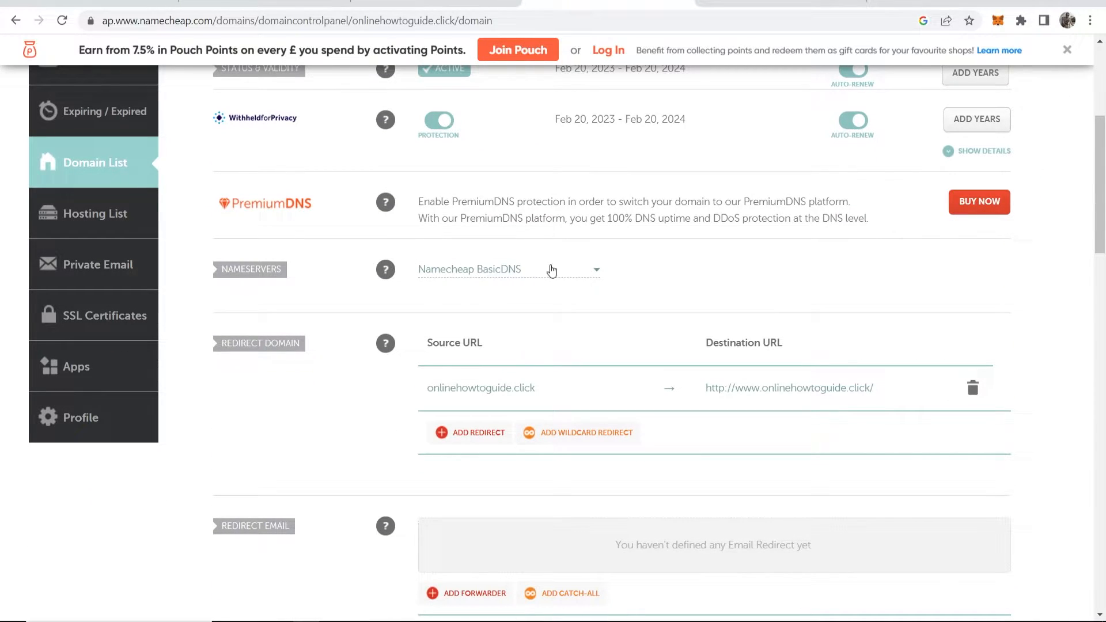
pyautogui.moveTo(400, 398)
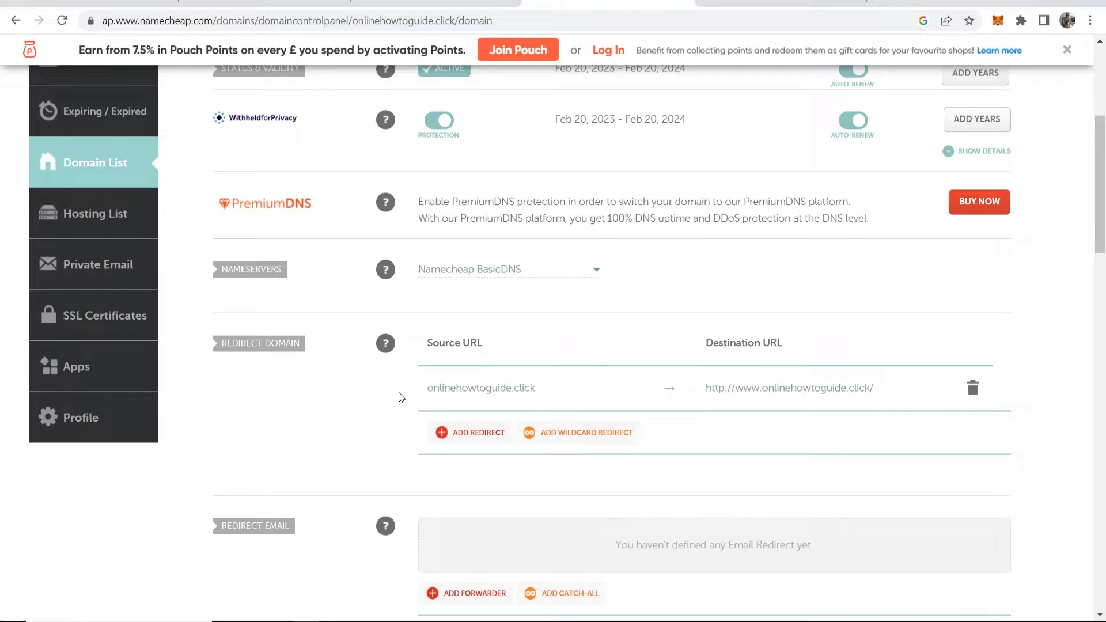
pyautogui.moveTo(322, 342)
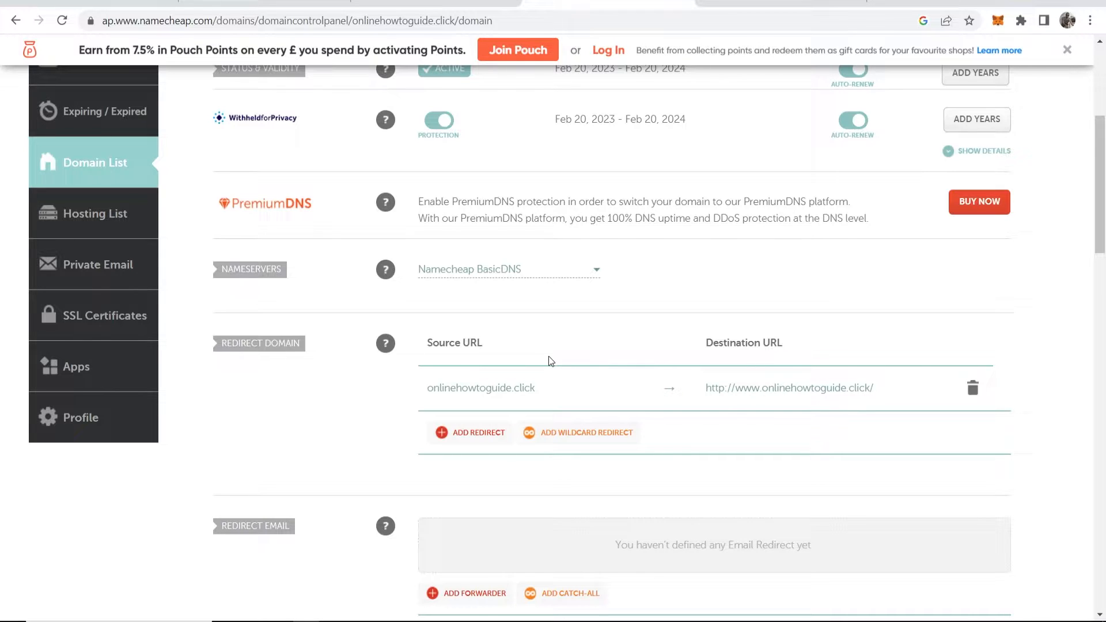
pyautogui.click(972, 388)
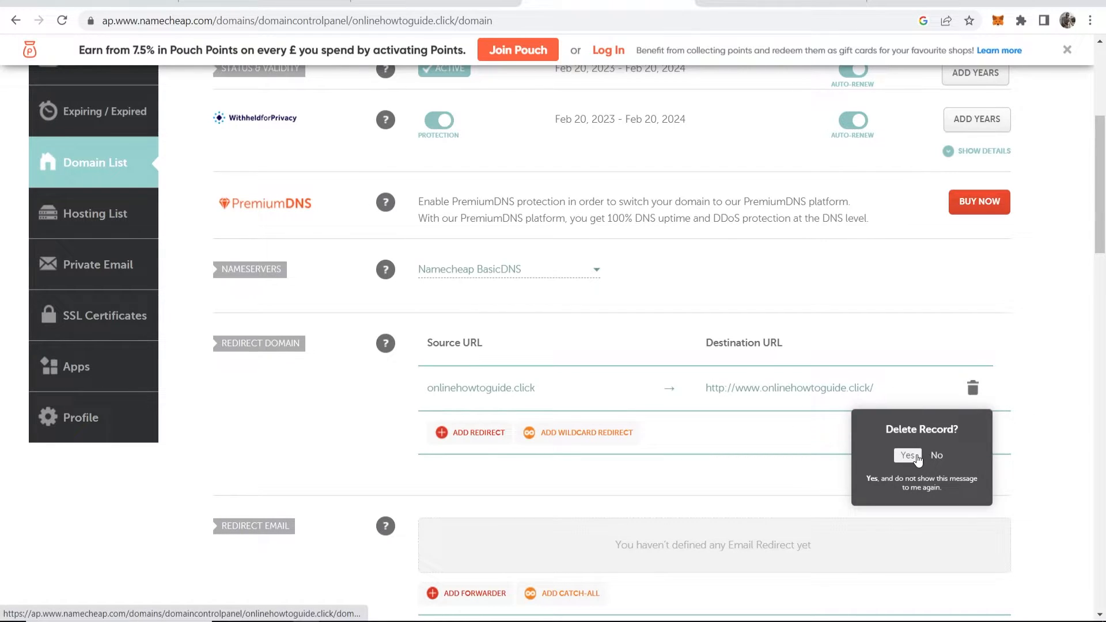
pyautogui.click(906, 455)
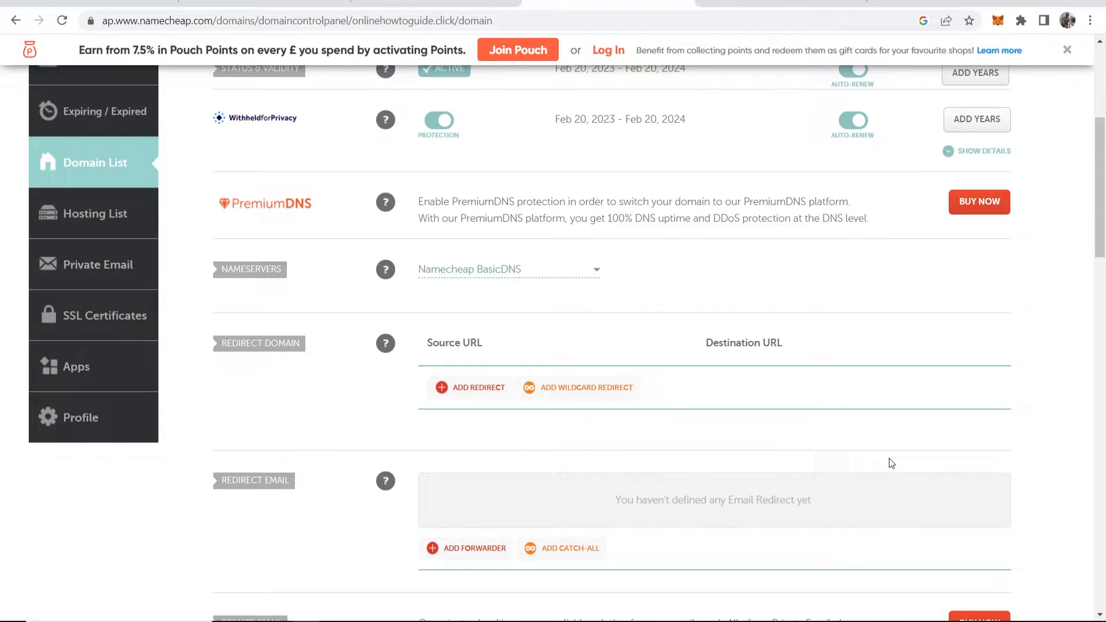
pyautogui.click(469, 387)
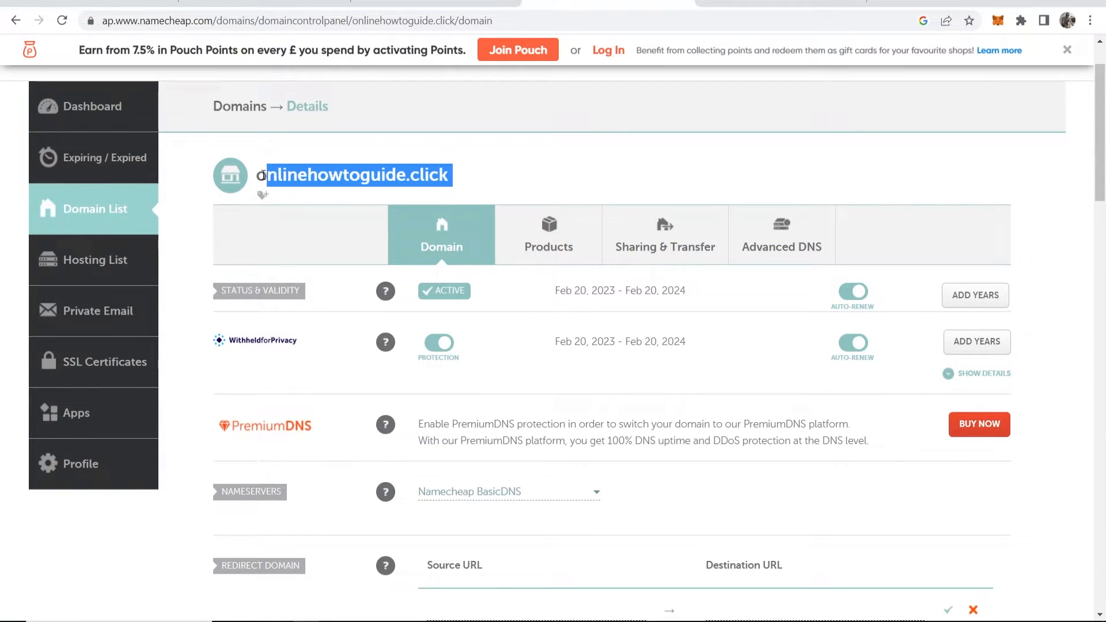
pyautogui.scroll(-3)
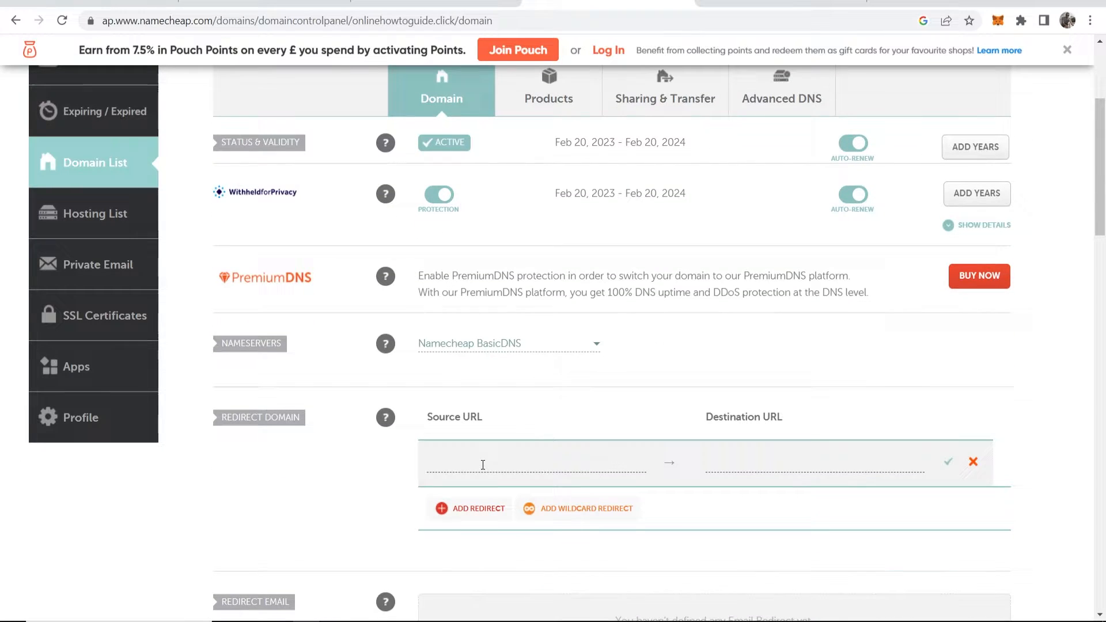
pyautogui.write('onlinehowtoguide.click')
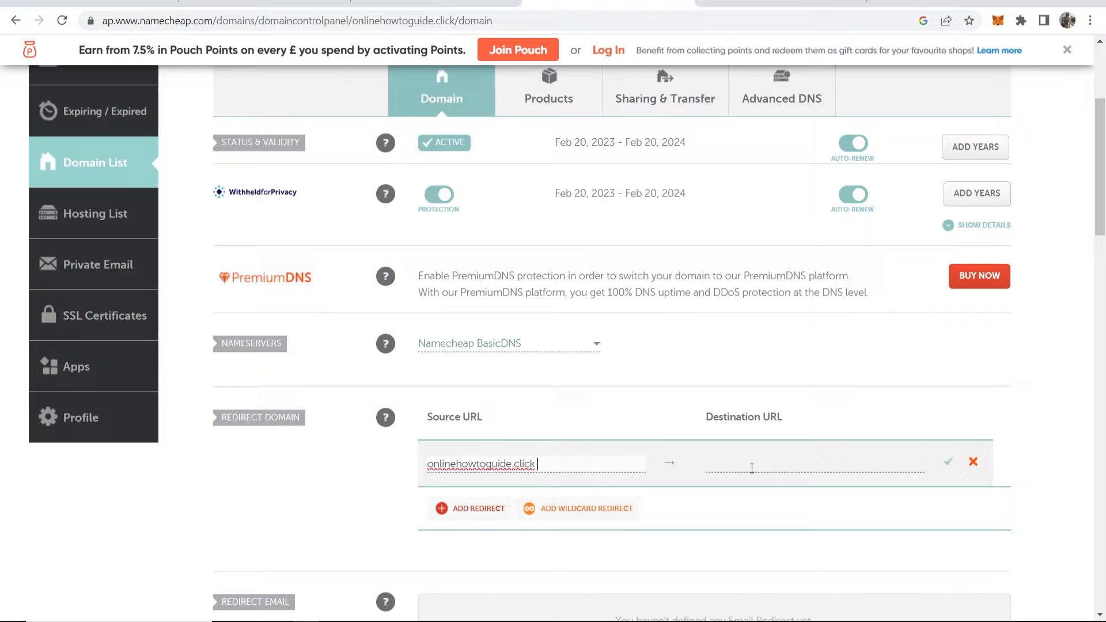
pyautogui.click(815, 464)
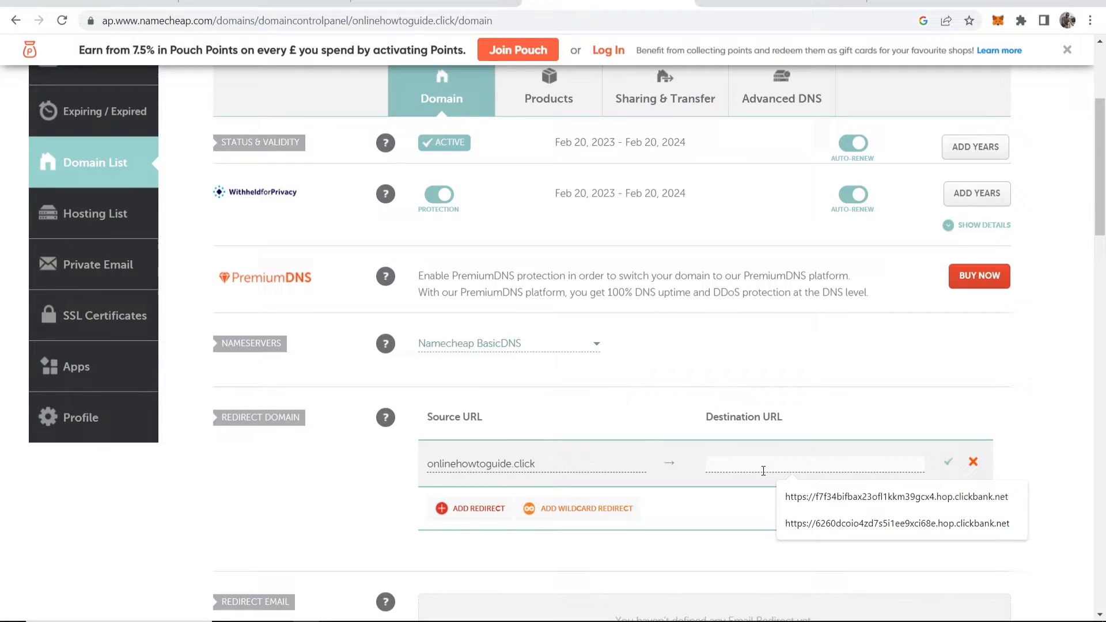
pyautogui.write('http:')
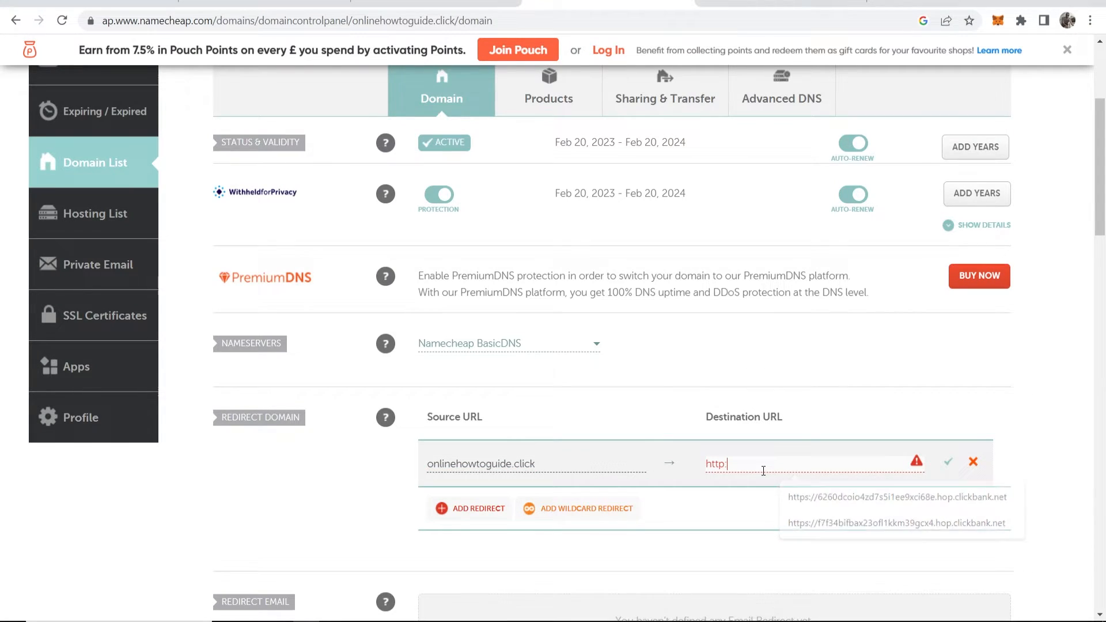
pyautogui.write('/www.google.com')
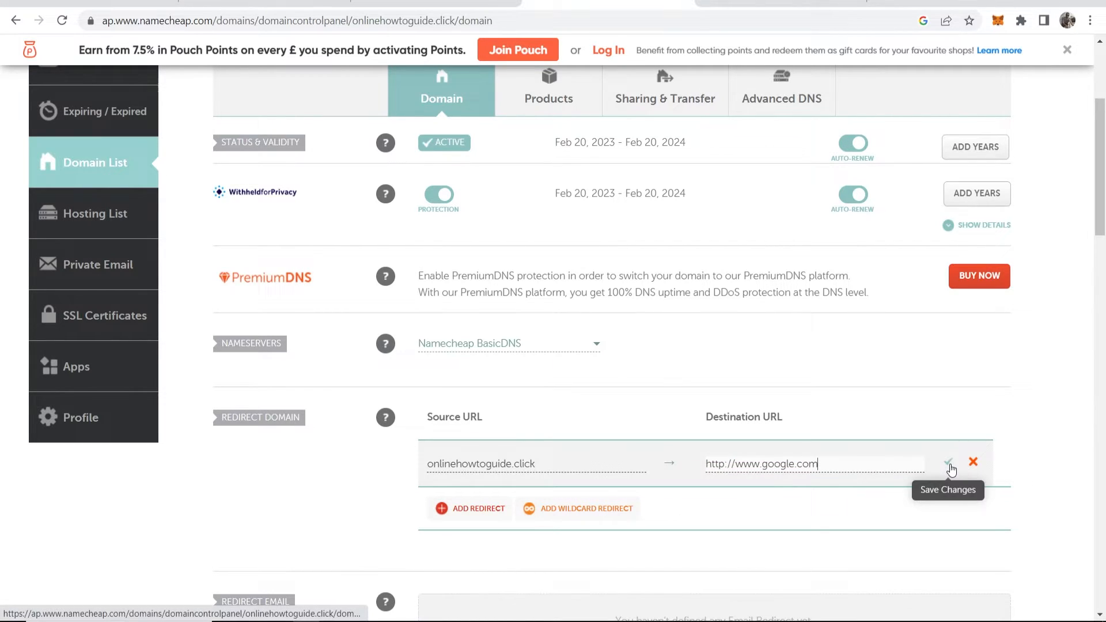
pyautogui.click(948, 462)
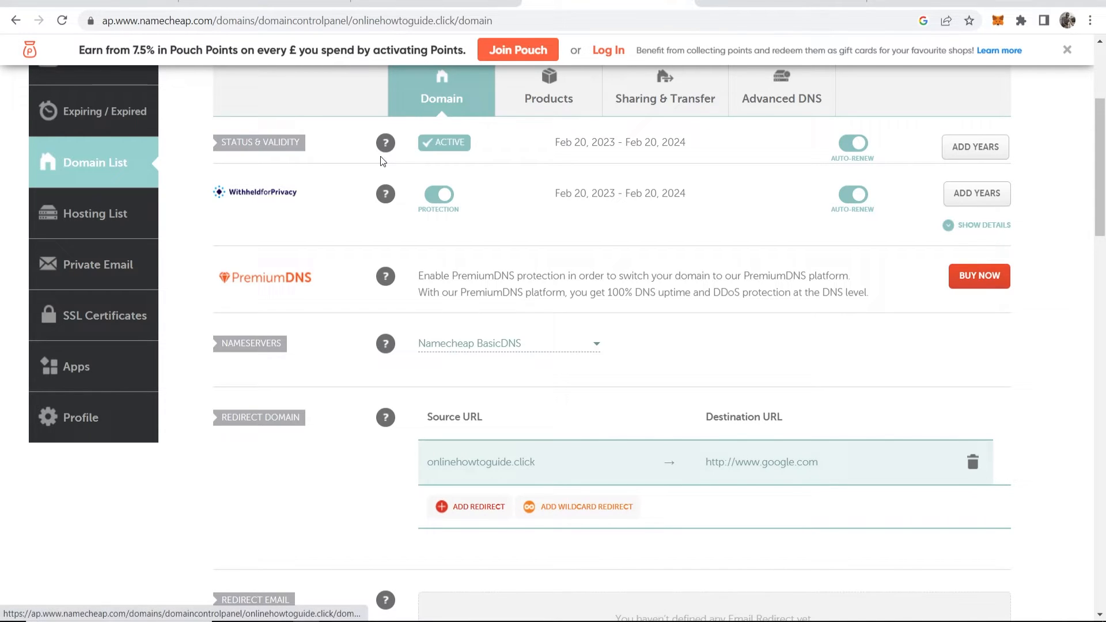
pyautogui.click(477, 506)
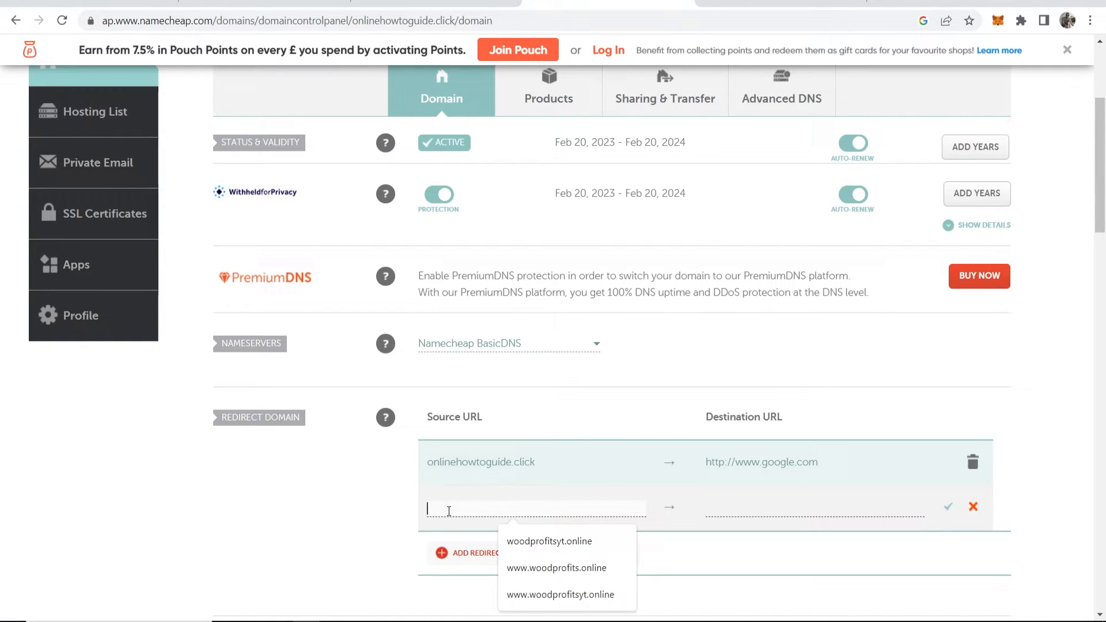
pyautogui.write('onlinehowtoguide.click')
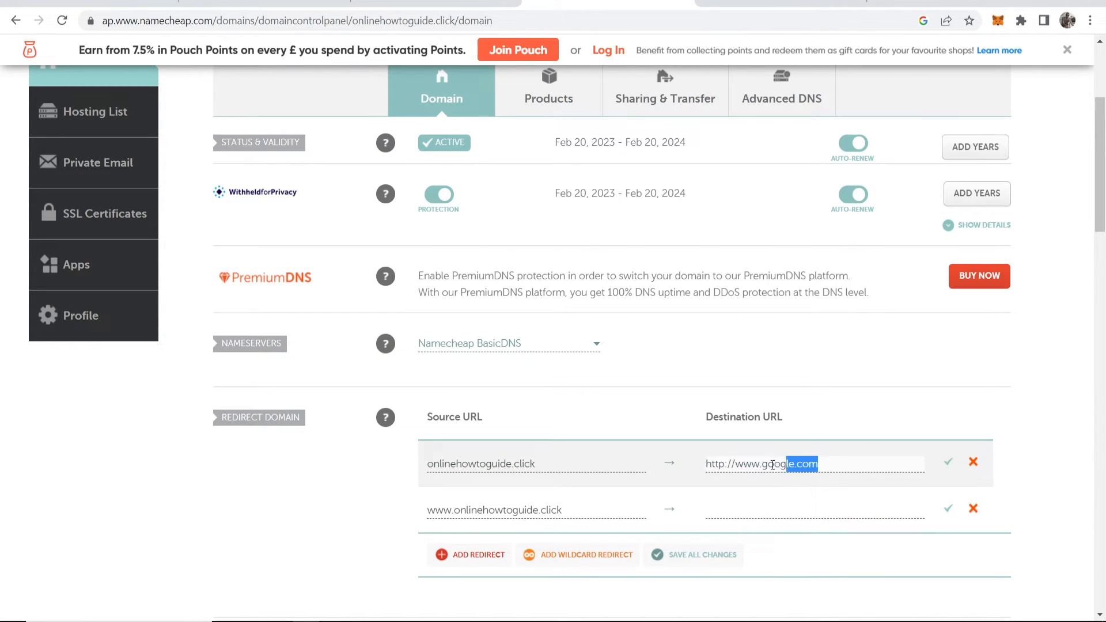
pyautogui.write('http://www.google.com')
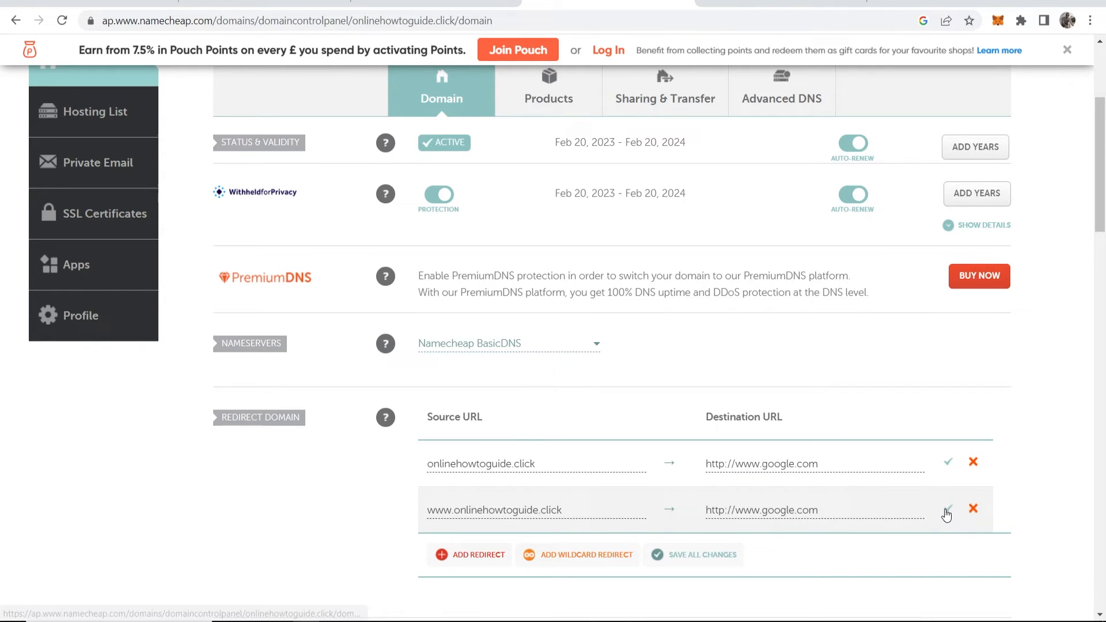
pyautogui.click(947, 508)
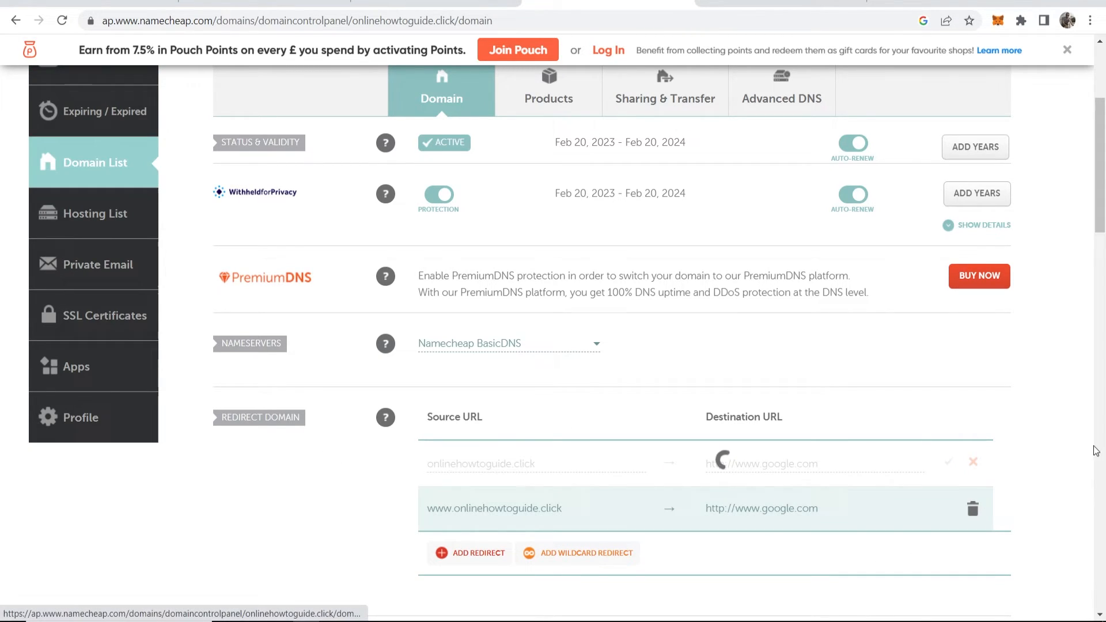
pyautogui.click(948, 461)
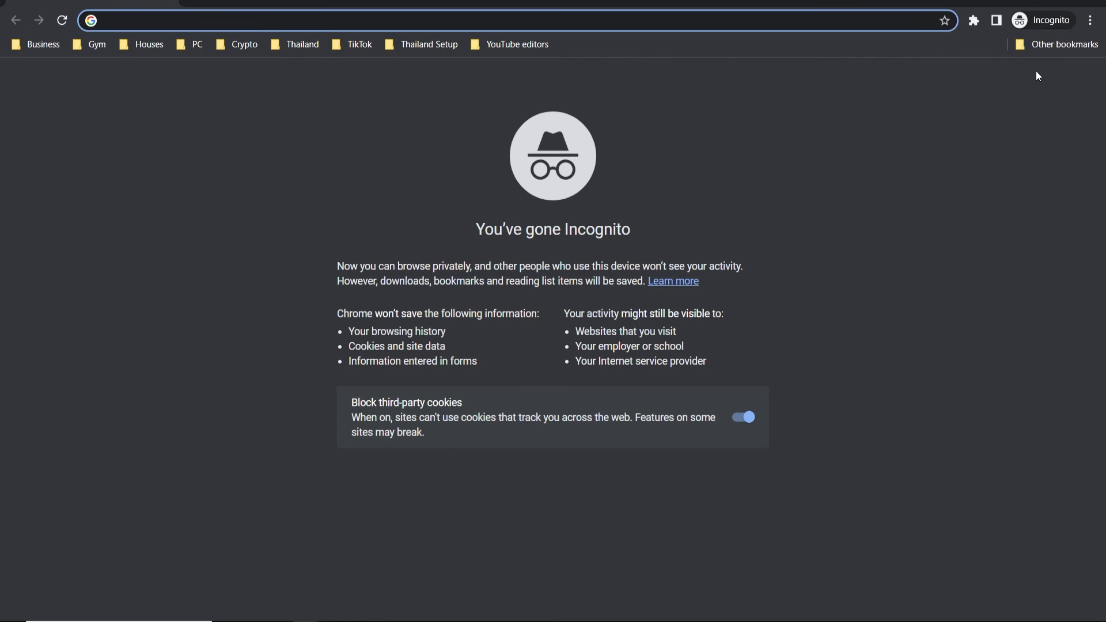
# Step: Load onlinehowtoguide.click in the incognito window to test the redirect
pyautogui.write('onlinehowtoguide.click')
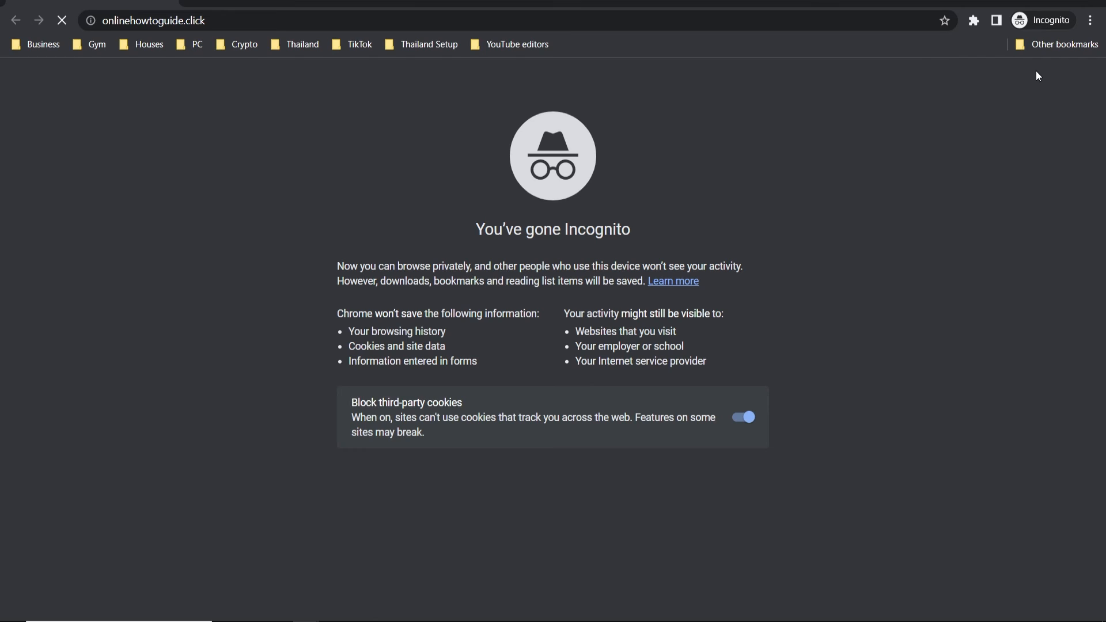